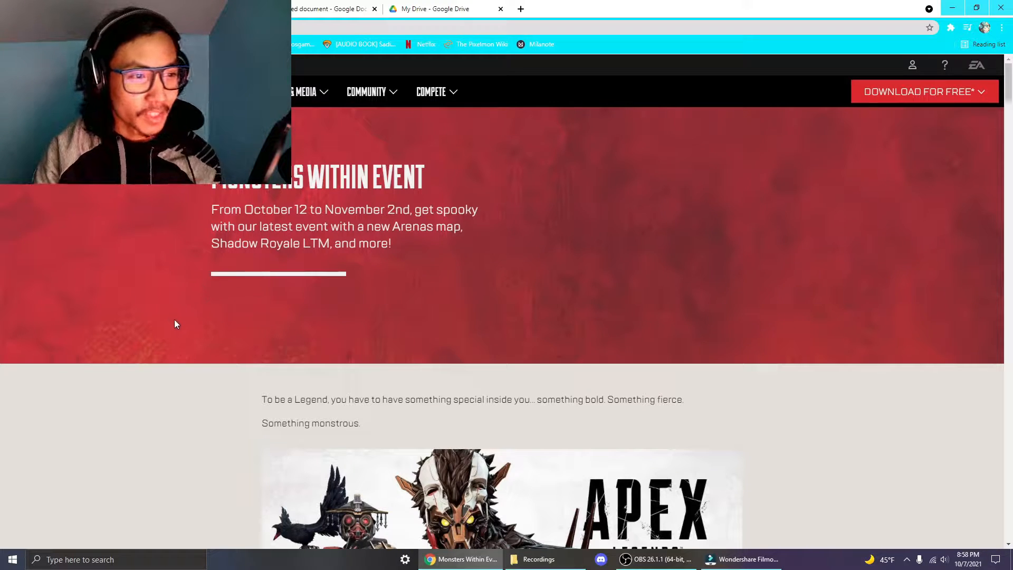
pyautogui.scroll(-3)
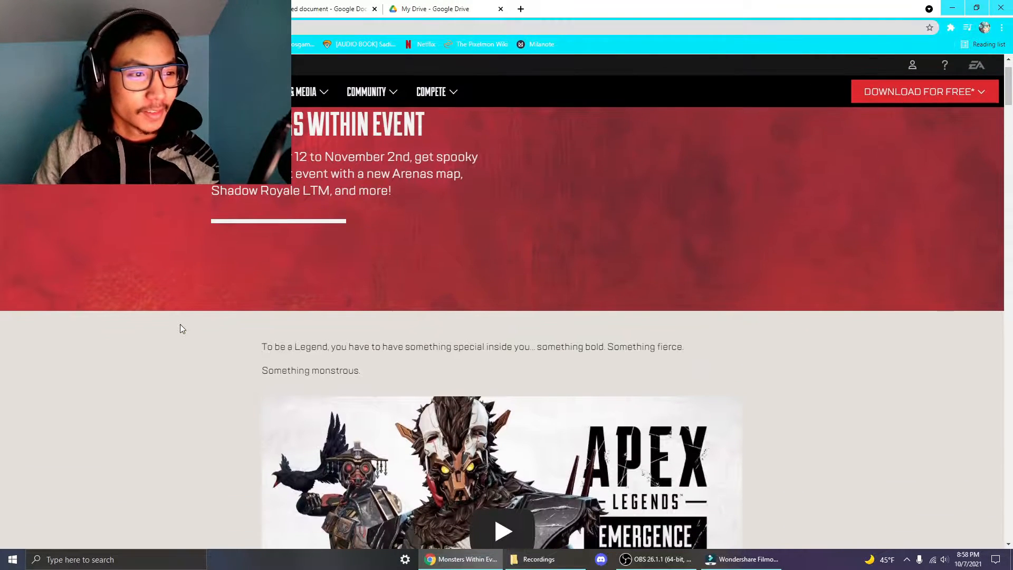
pyautogui.scroll(-3)
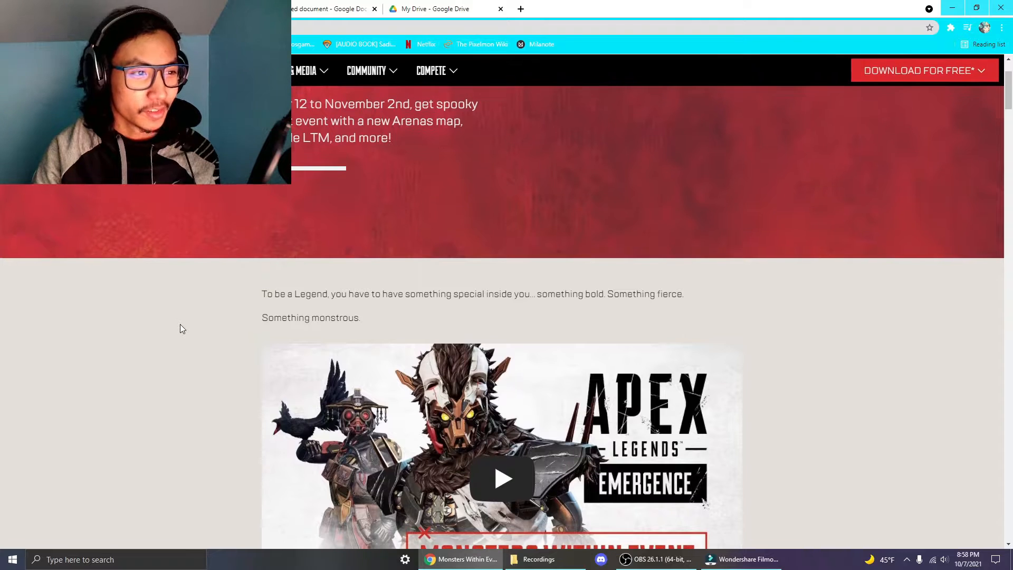
pyautogui.scroll(-3)
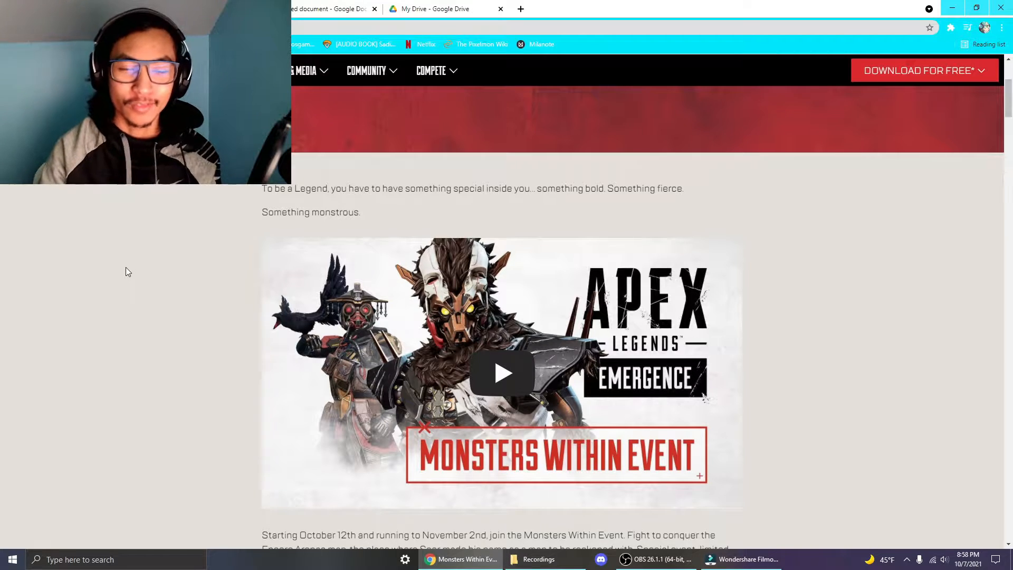
pyautogui.scroll(-3)
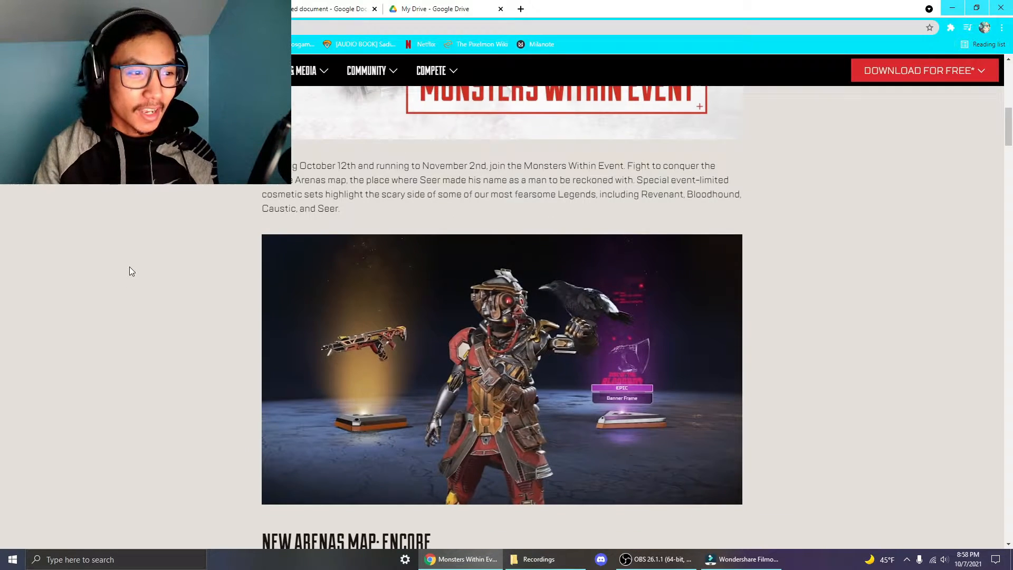
pyautogui.scroll(3)
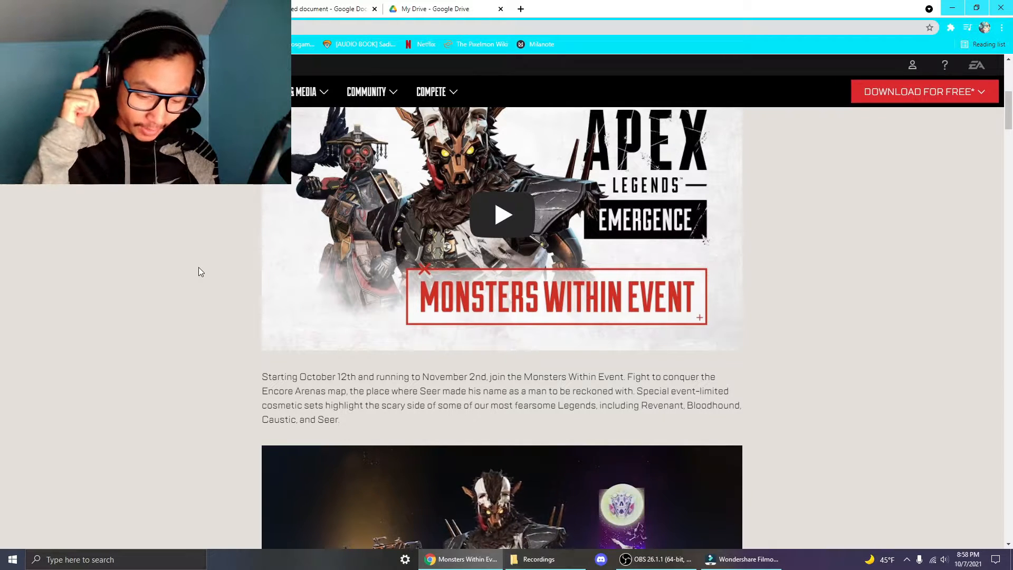
pyautogui.scroll(-3)
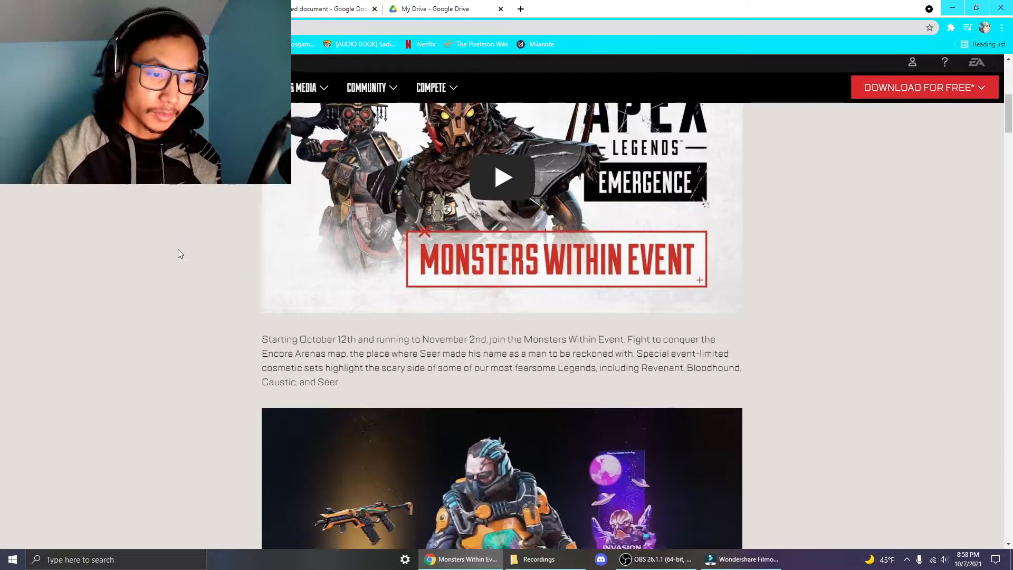
pyautogui.scroll(-3)
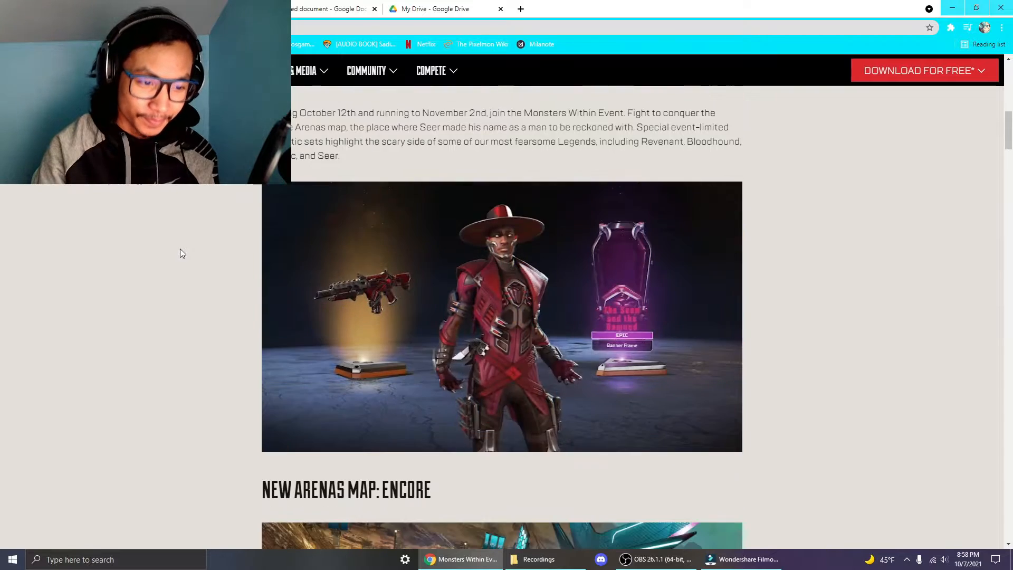
pyautogui.scroll(-3)
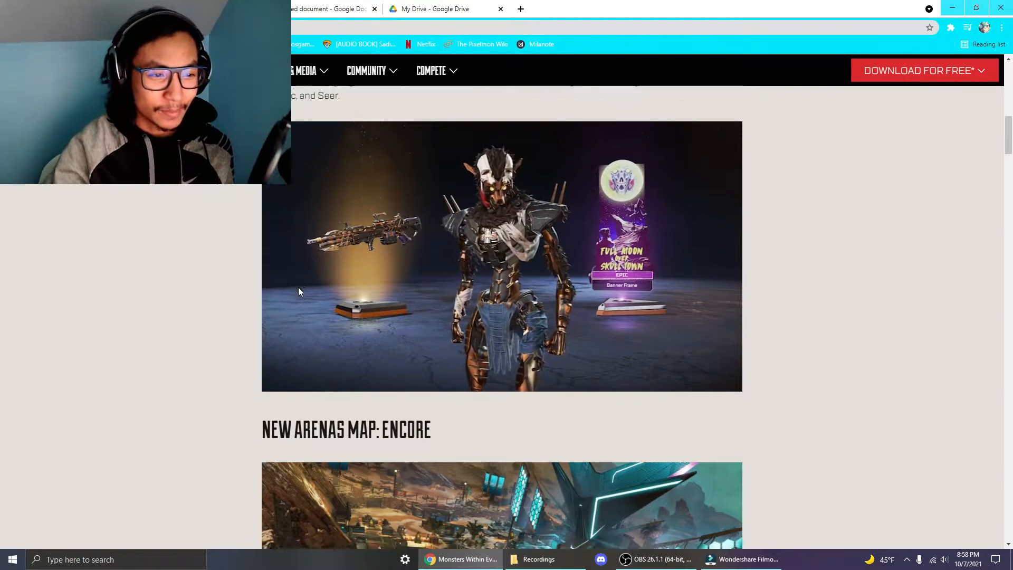
pyautogui.scroll(-3)
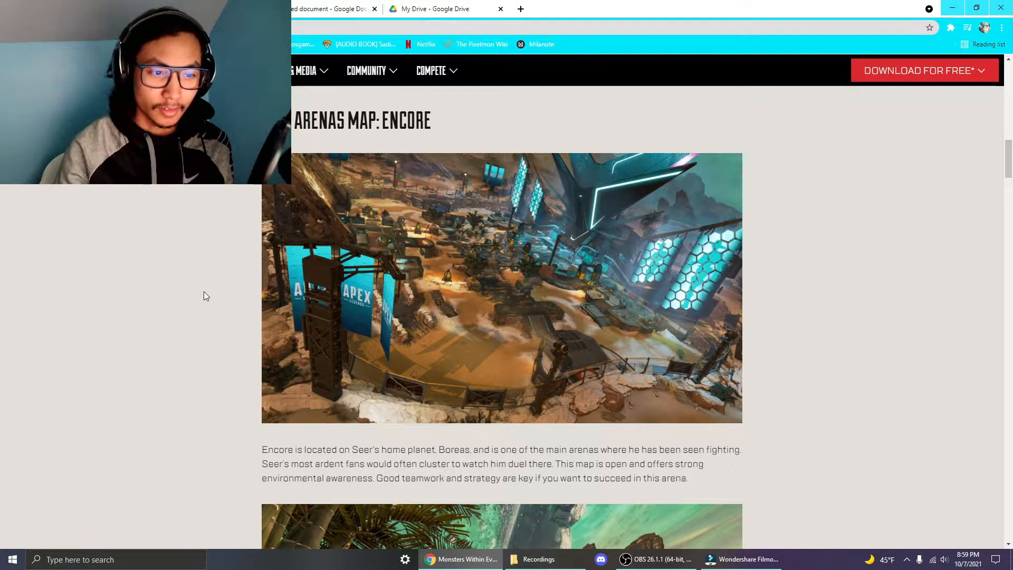
pyautogui.moveTo(172, 259)
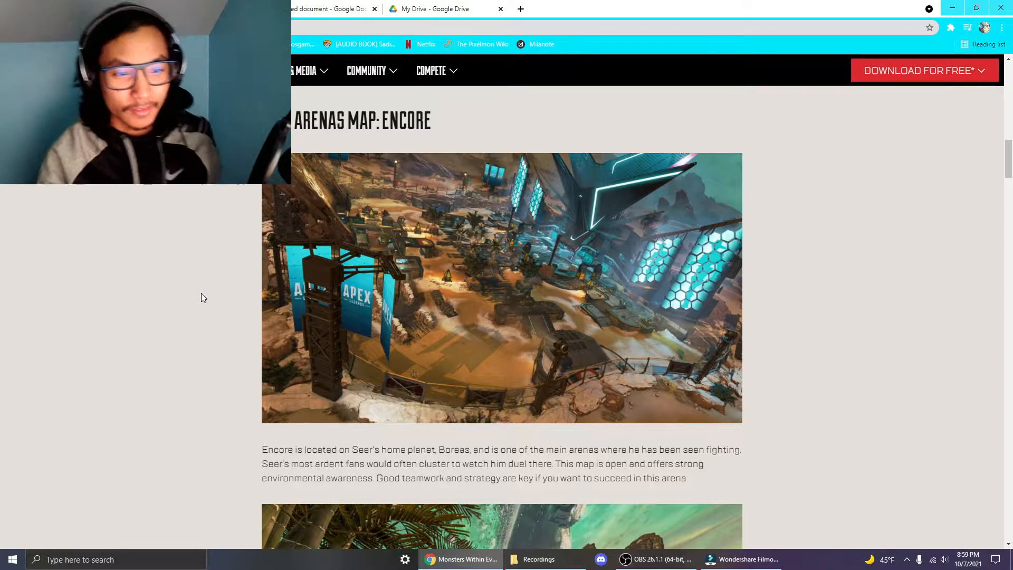
pyautogui.scroll(-3)
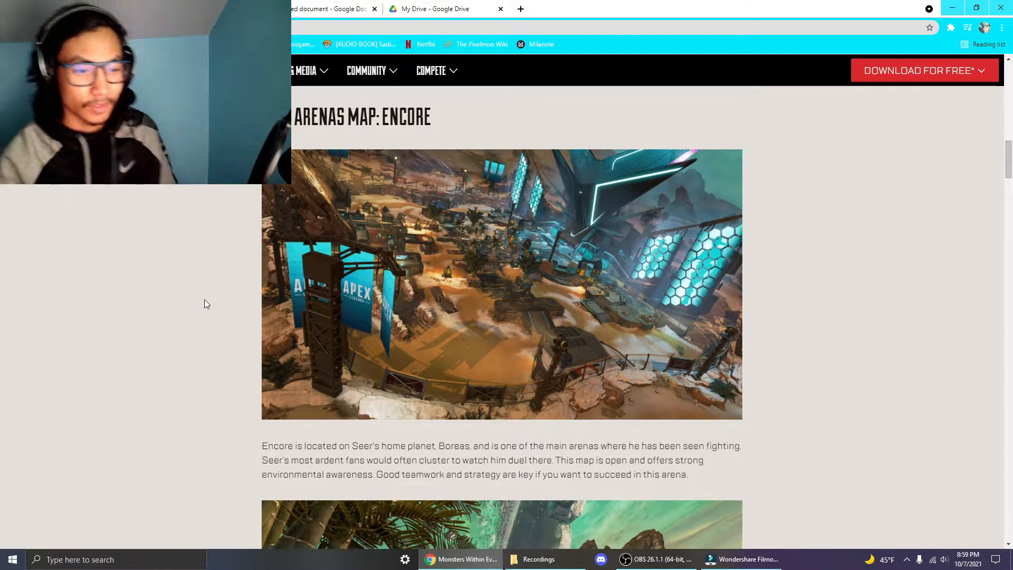
pyautogui.scroll(-3)
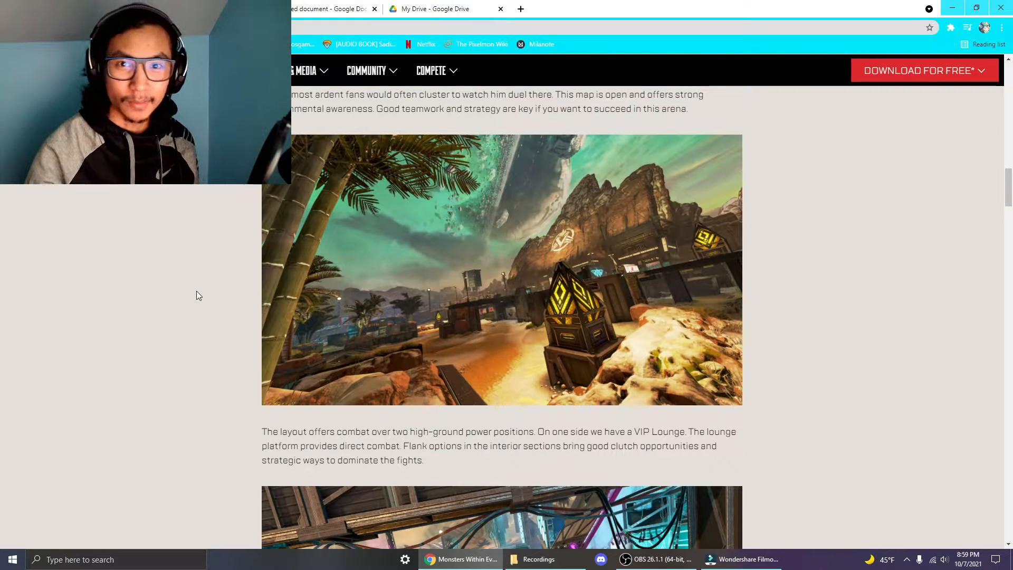
pyautogui.scroll(-3)
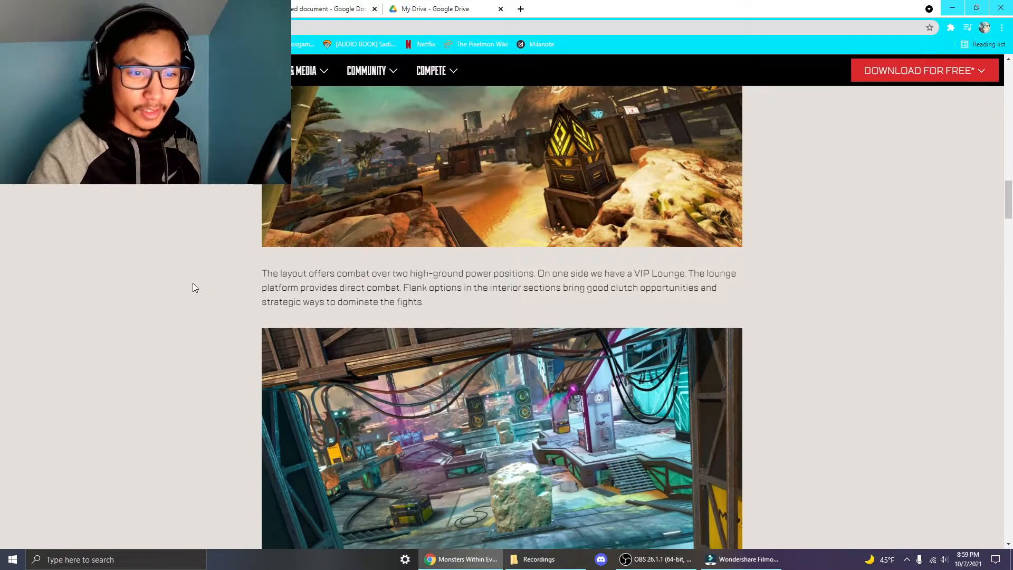
pyautogui.scroll(-3)
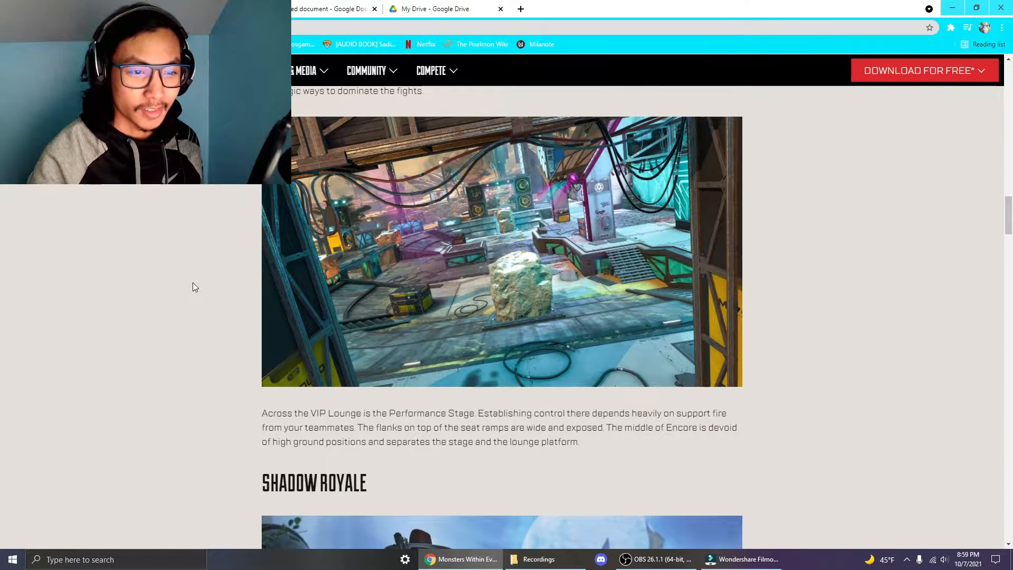
pyautogui.scroll(3)
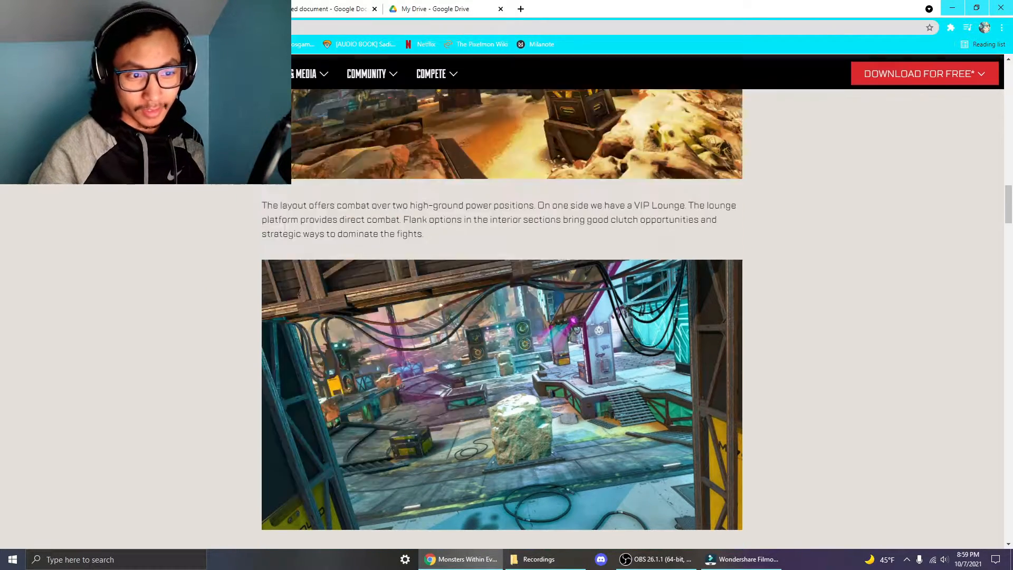
pyautogui.scroll(3)
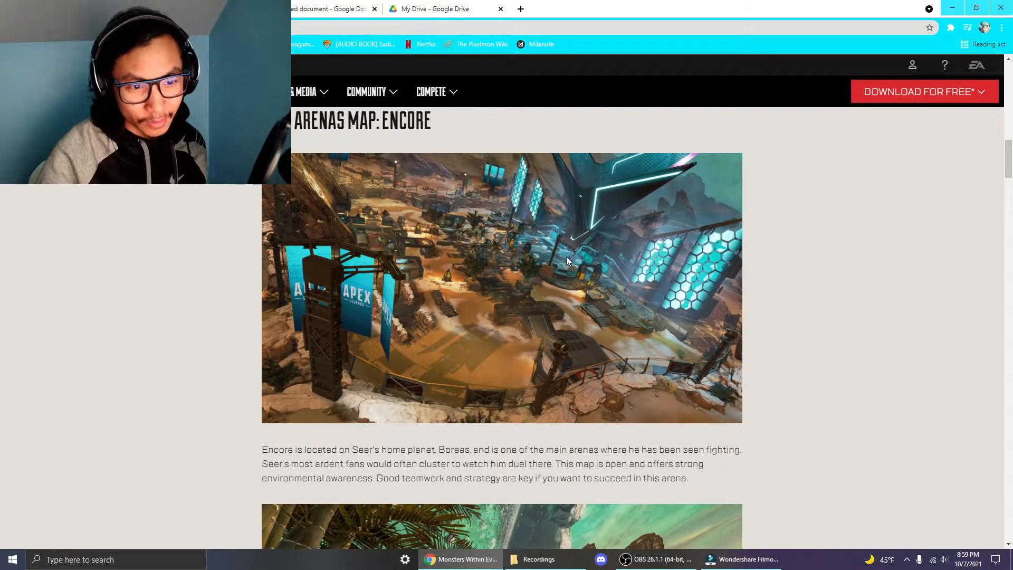
pyautogui.scroll(-3)
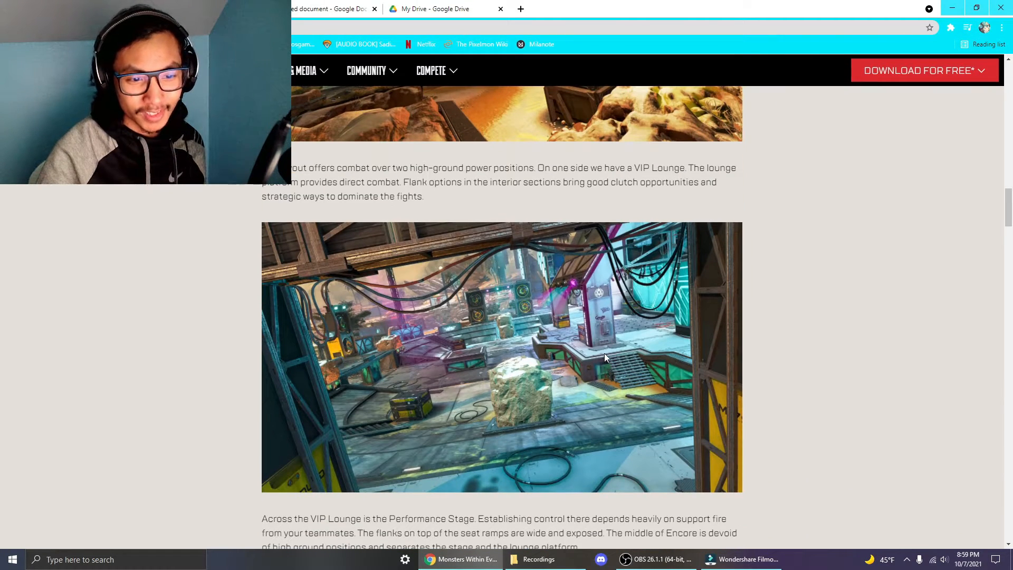
pyautogui.moveTo(540, 351)
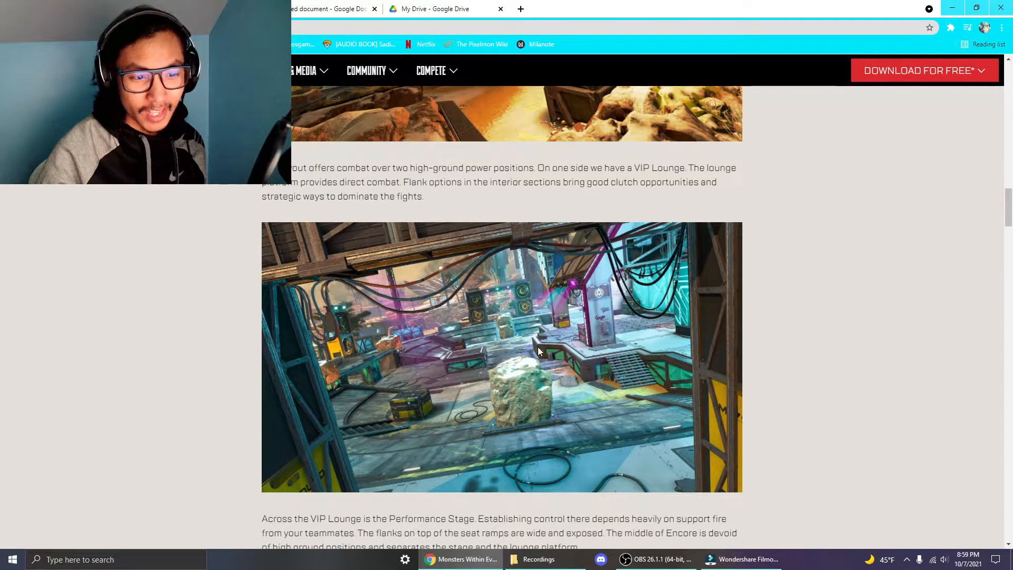
pyautogui.moveTo(472, 363)
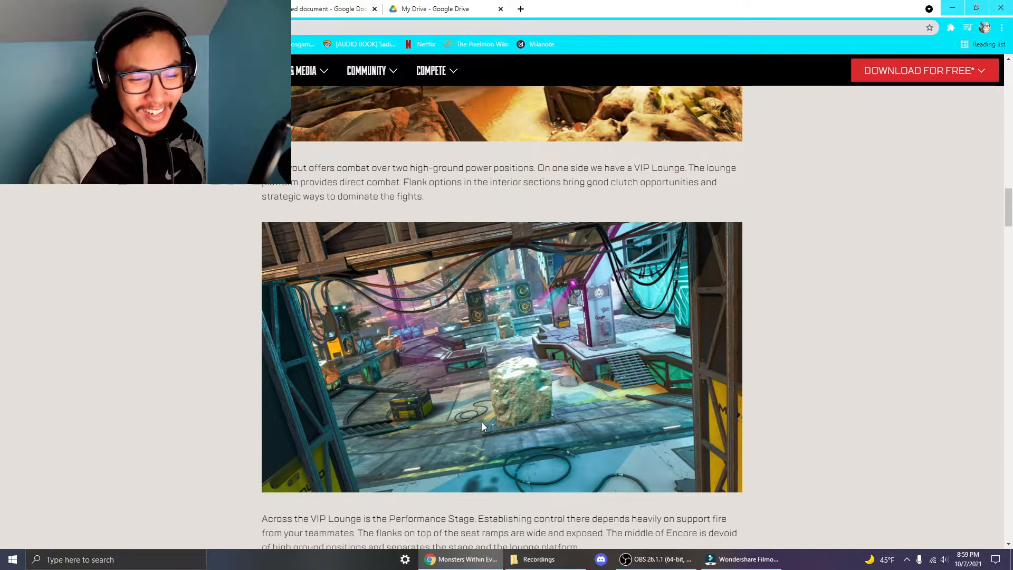
pyautogui.moveTo(421, 393)
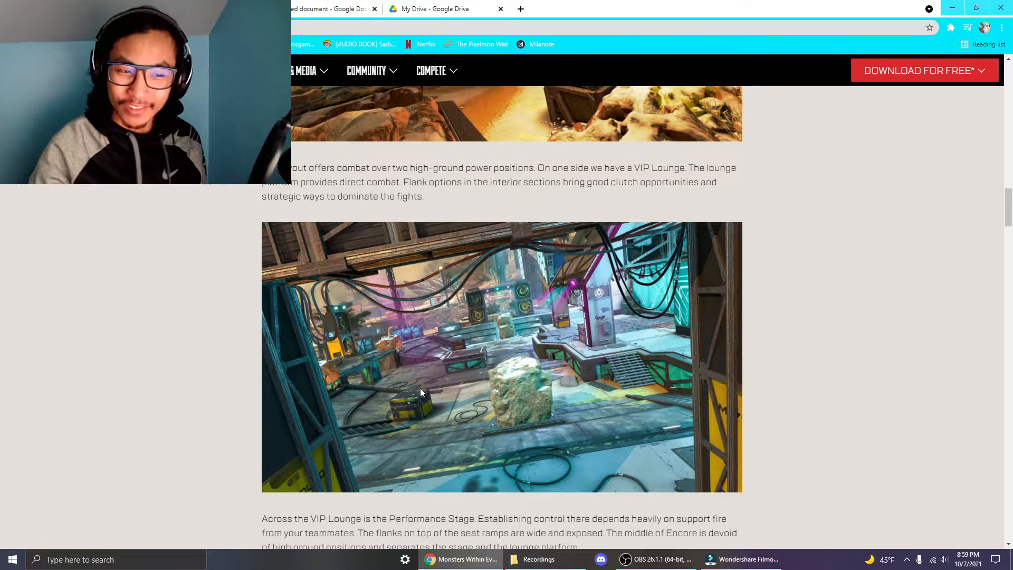
pyautogui.moveTo(424, 407)
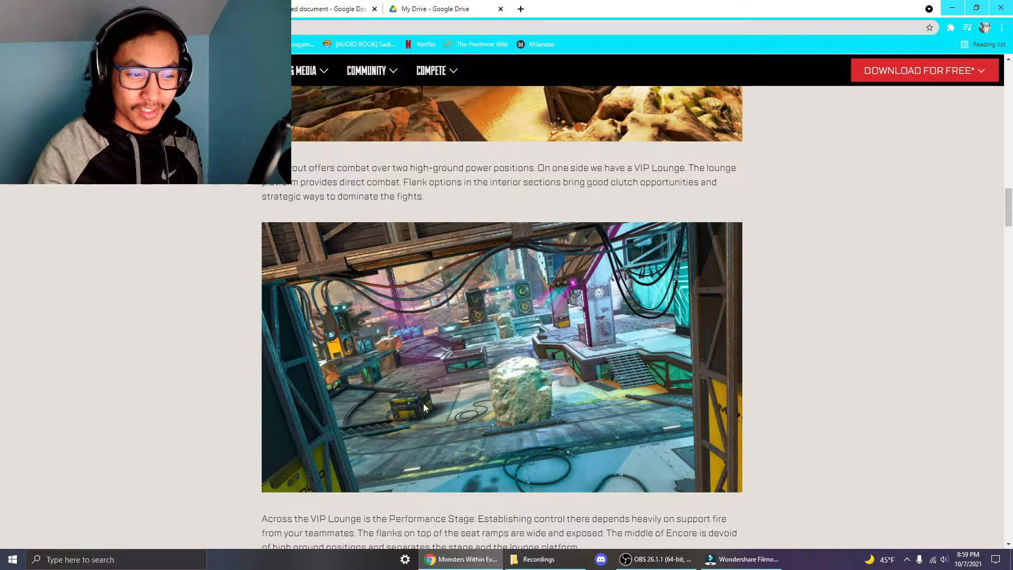
pyautogui.moveTo(488, 360)
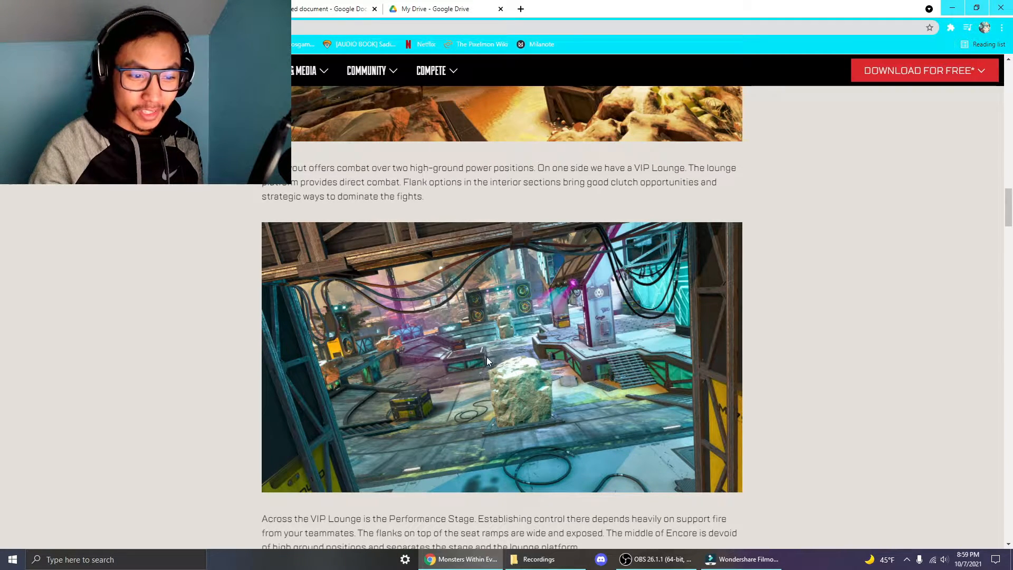
pyautogui.moveTo(580, 354)
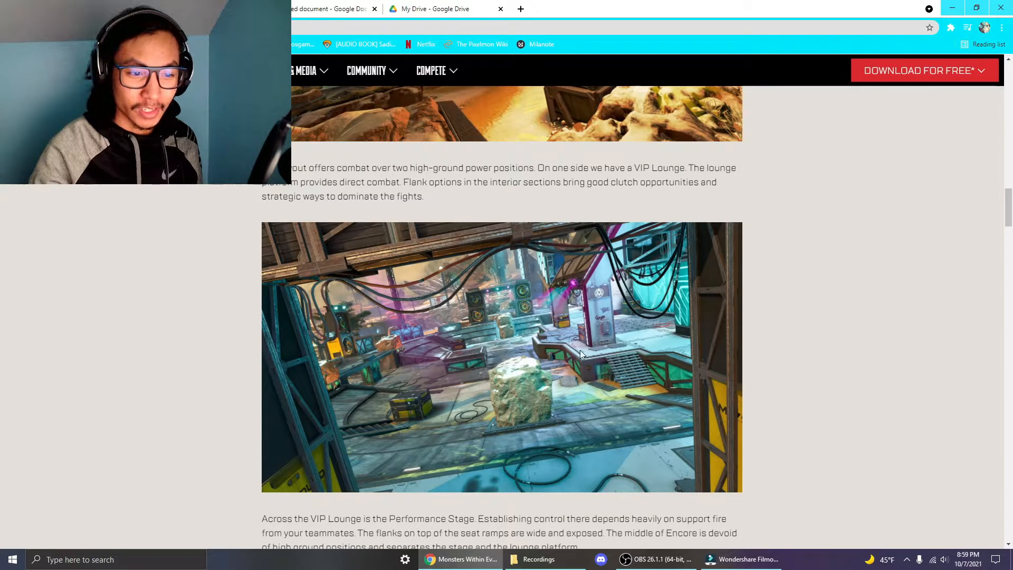
pyautogui.scroll(-3)
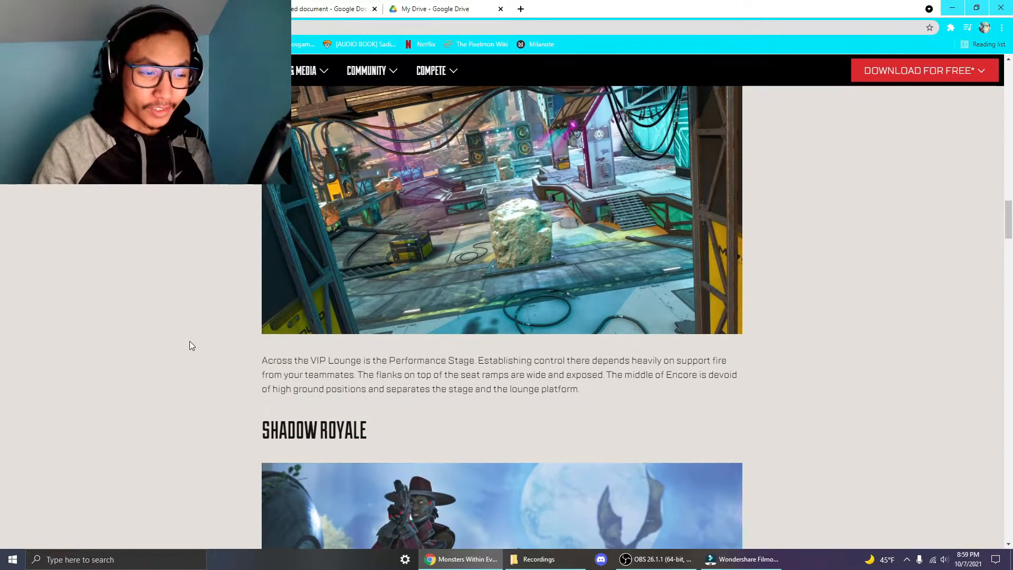
pyautogui.scroll(-3)
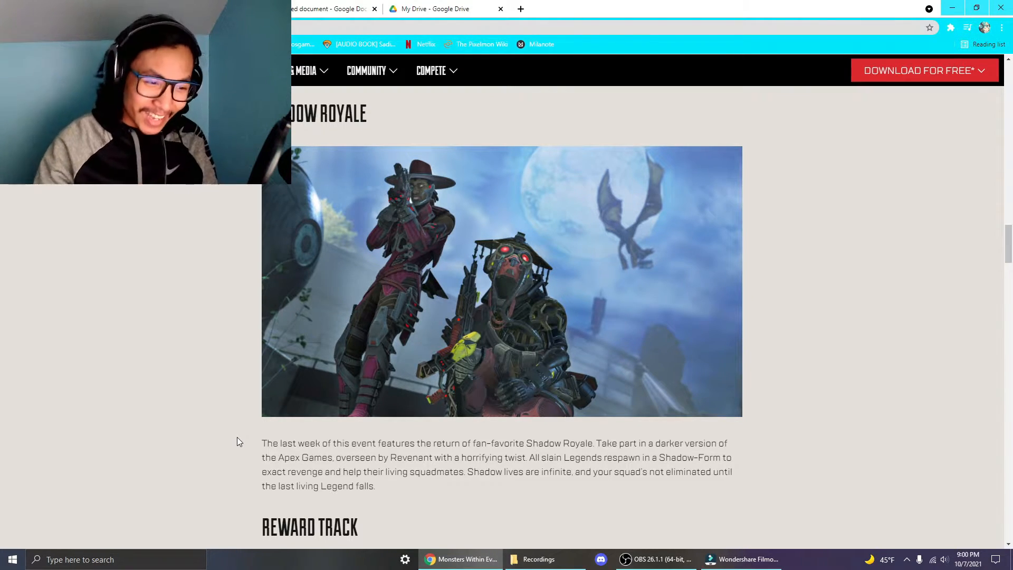
pyautogui.moveTo(207, 450)
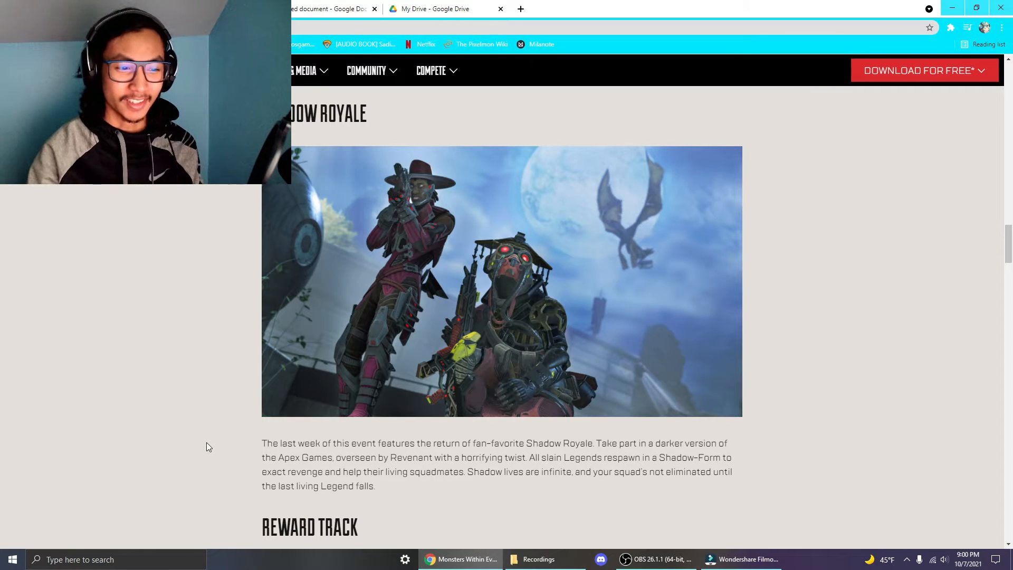
pyautogui.scroll(-3)
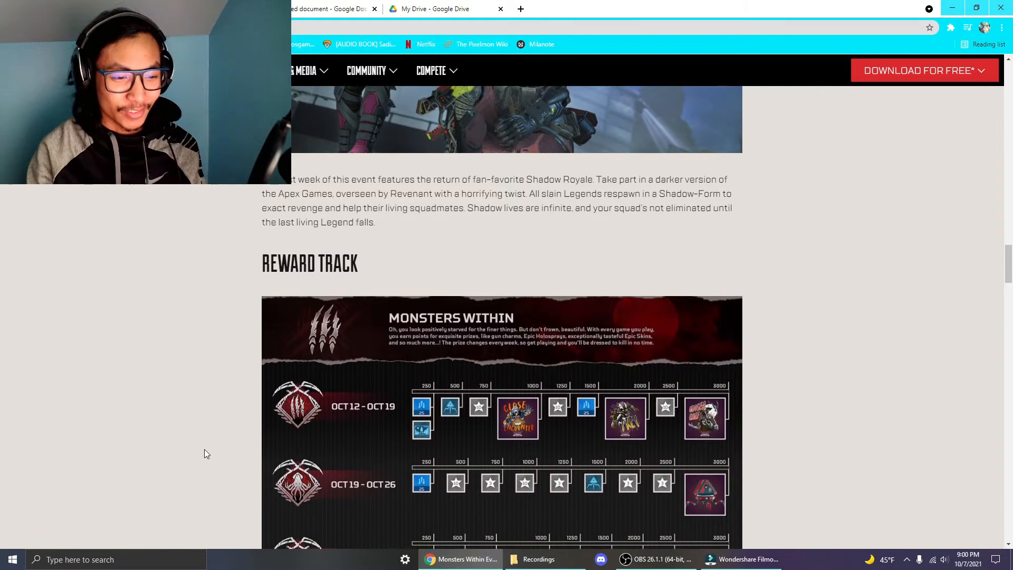
pyautogui.scroll(-3)
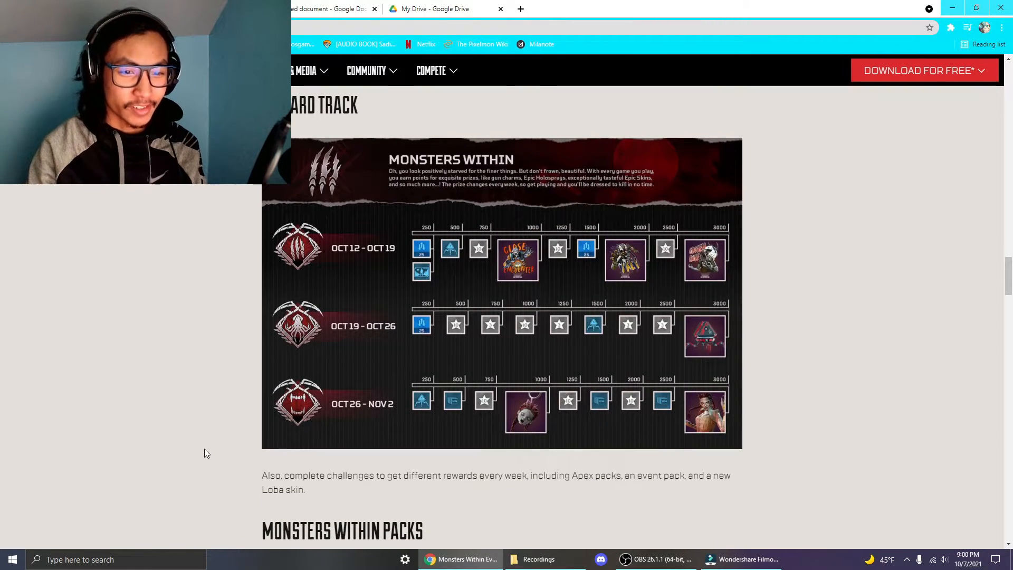
pyautogui.scroll(-3)
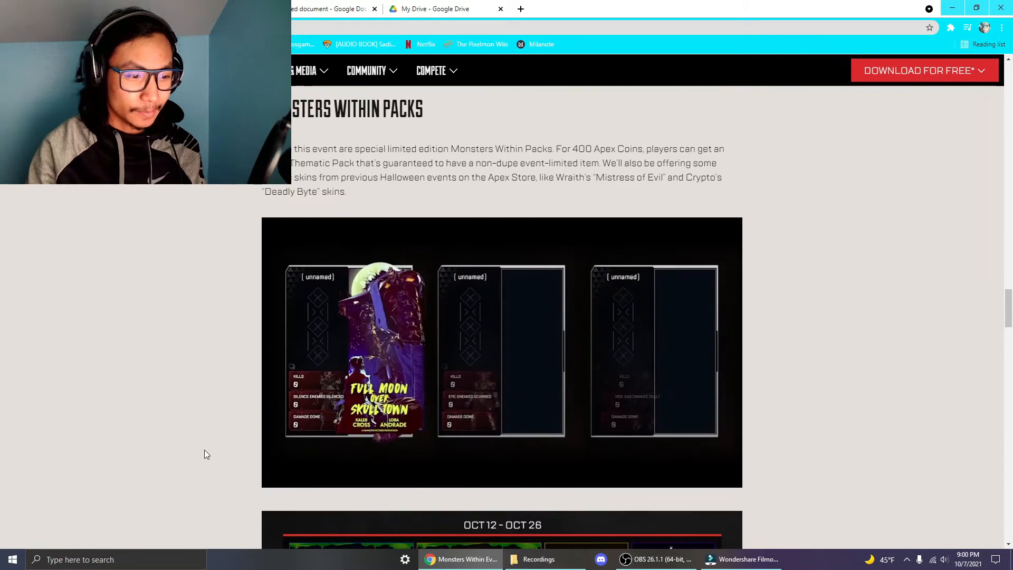
pyautogui.scroll(-3)
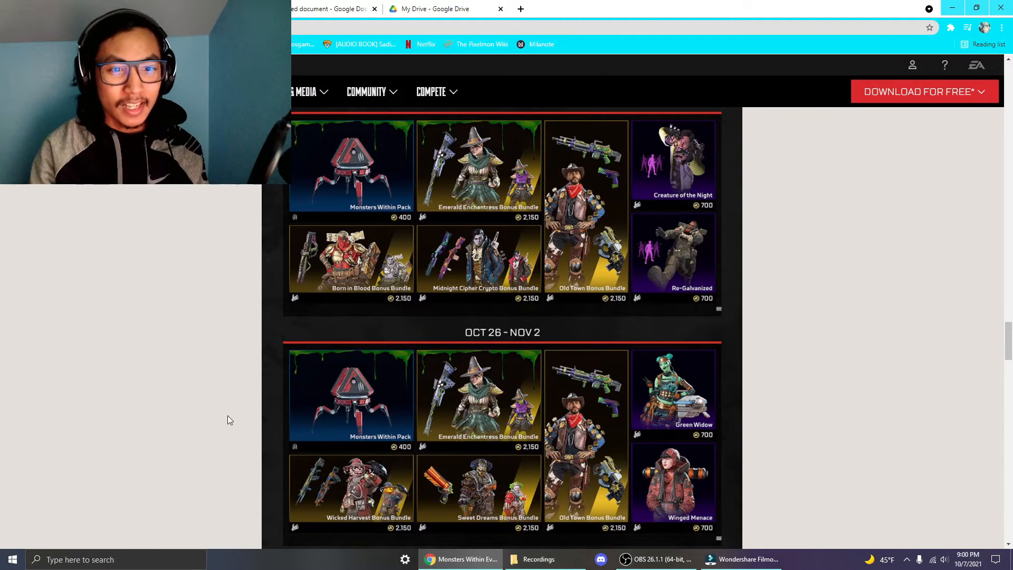
pyautogui.moveTo(399, 252)
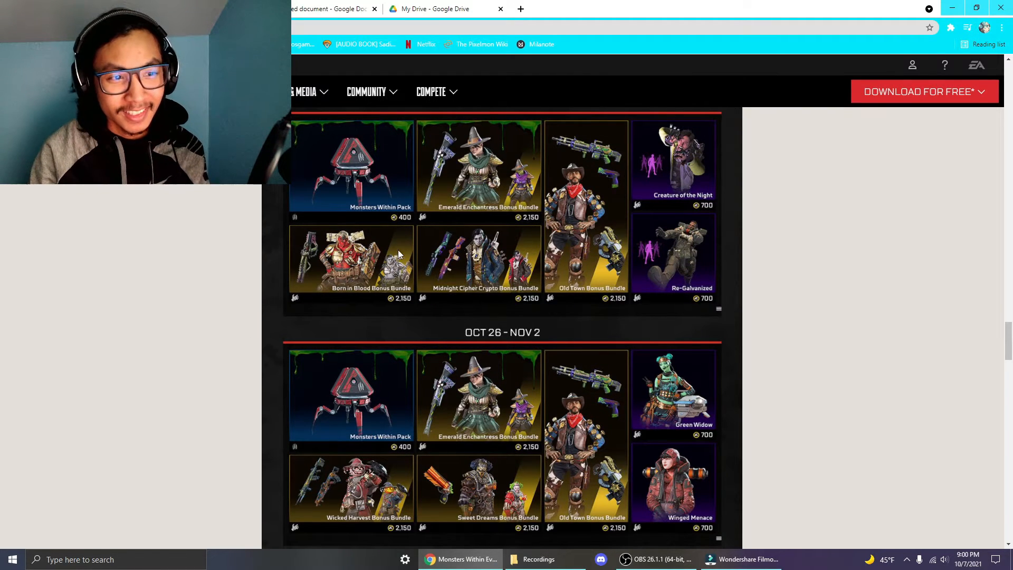
pyautogui.moveTo(281, 334)
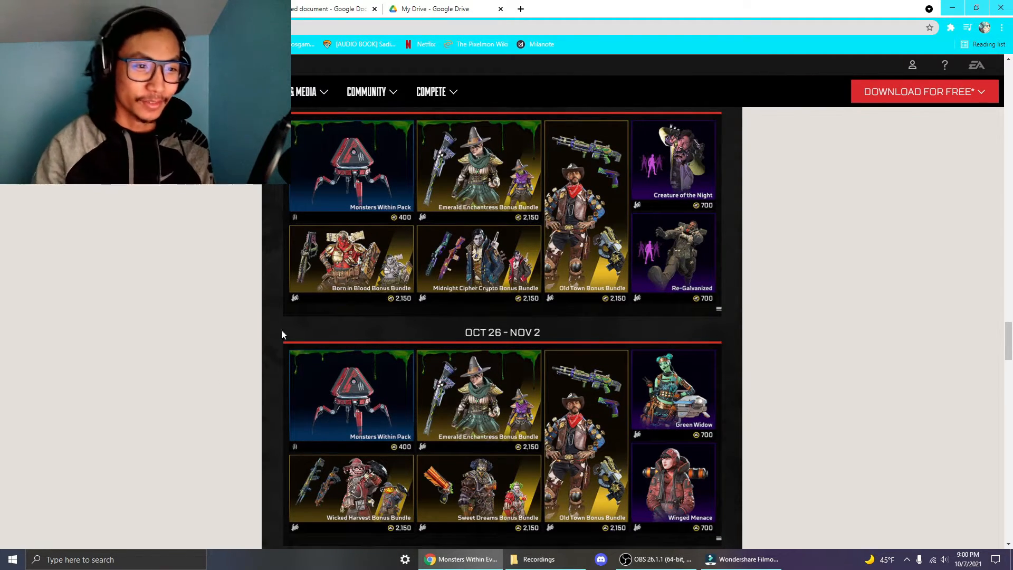
pyautogui.scroll(-3)
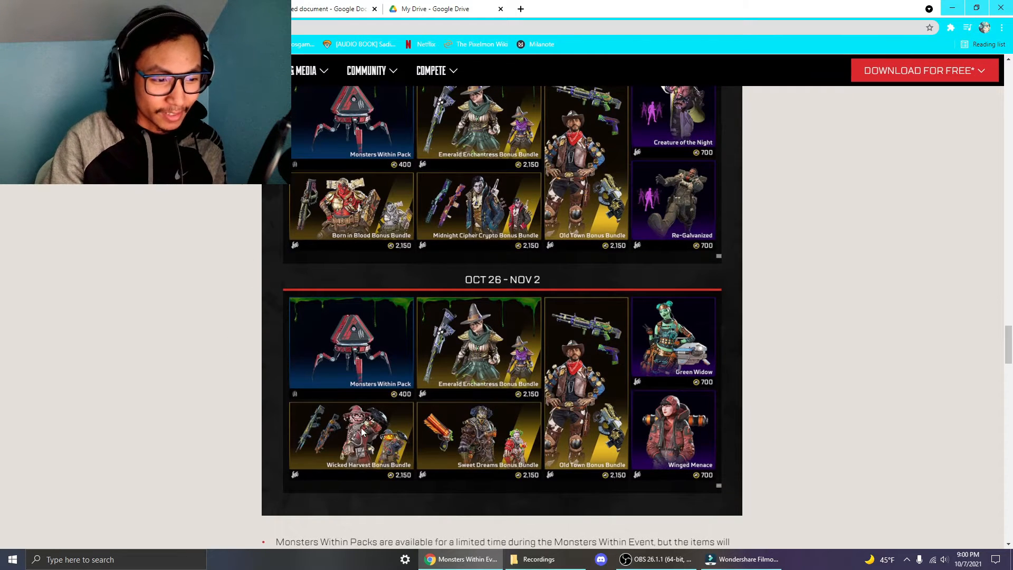
pyautogui.scroll(-3)
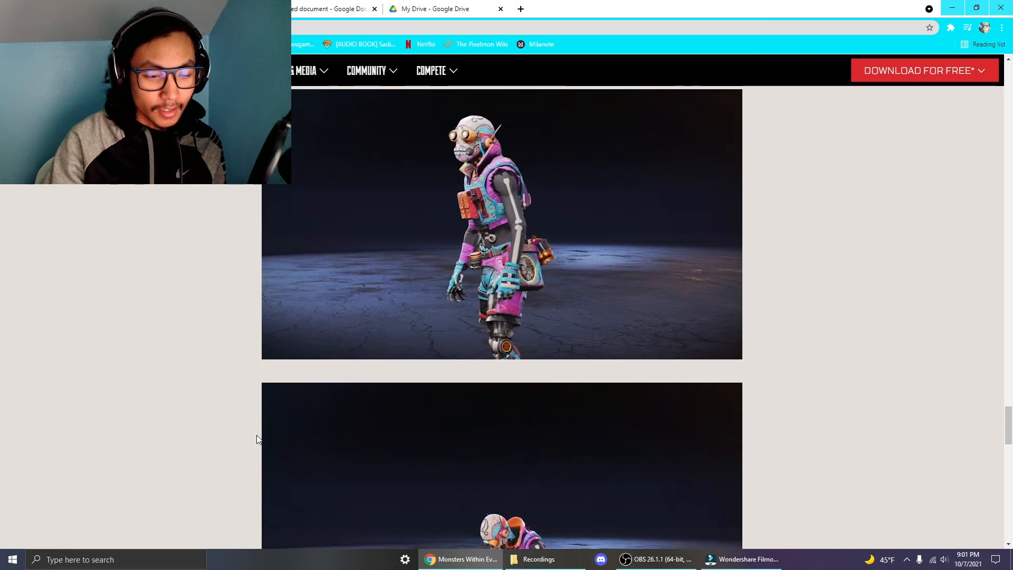
pyautogui.scroll(-3)
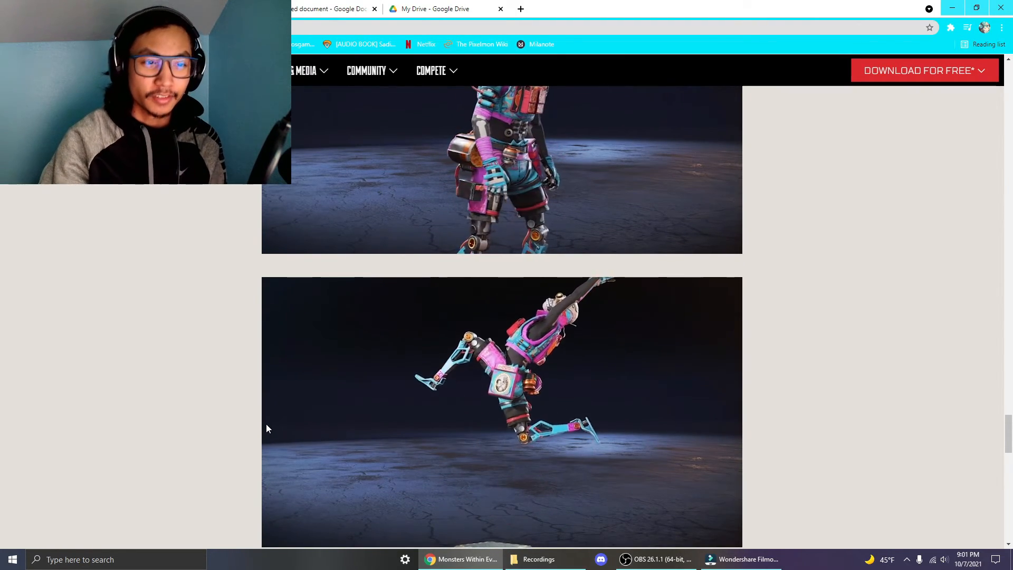
pyautogui.scroll(-3)
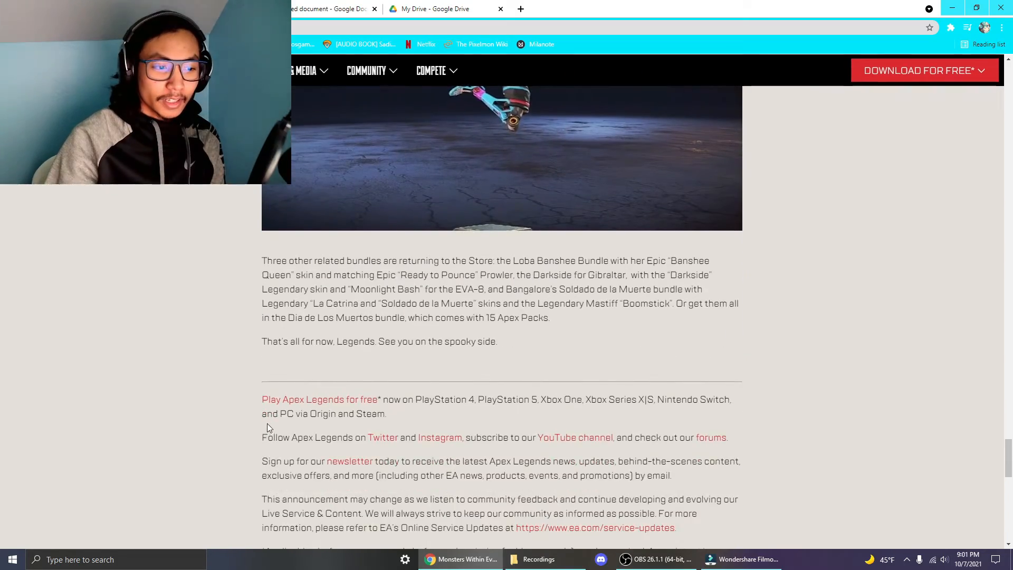
pyautogui.scroll(3)
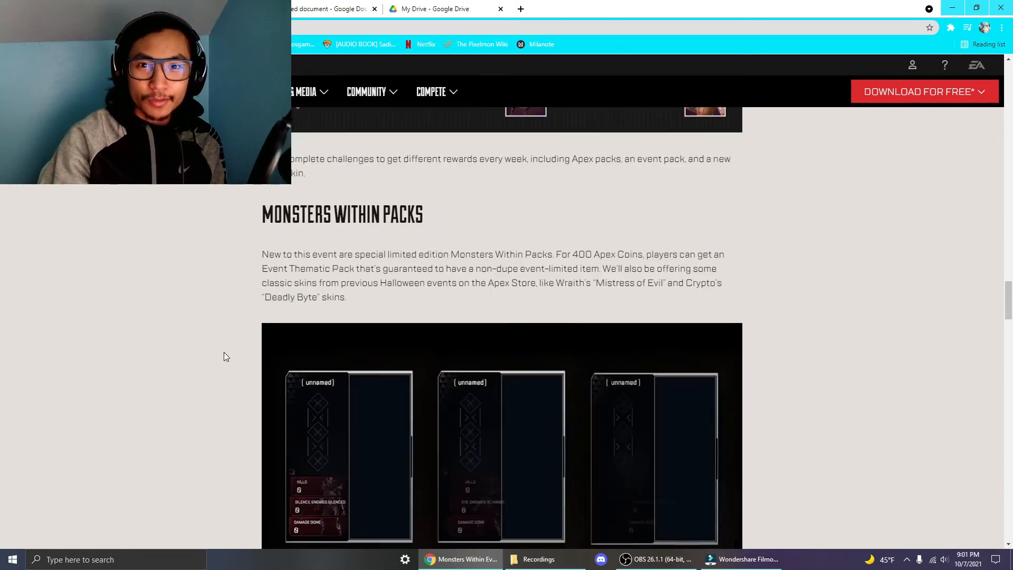
pyautogui.scroll(3)
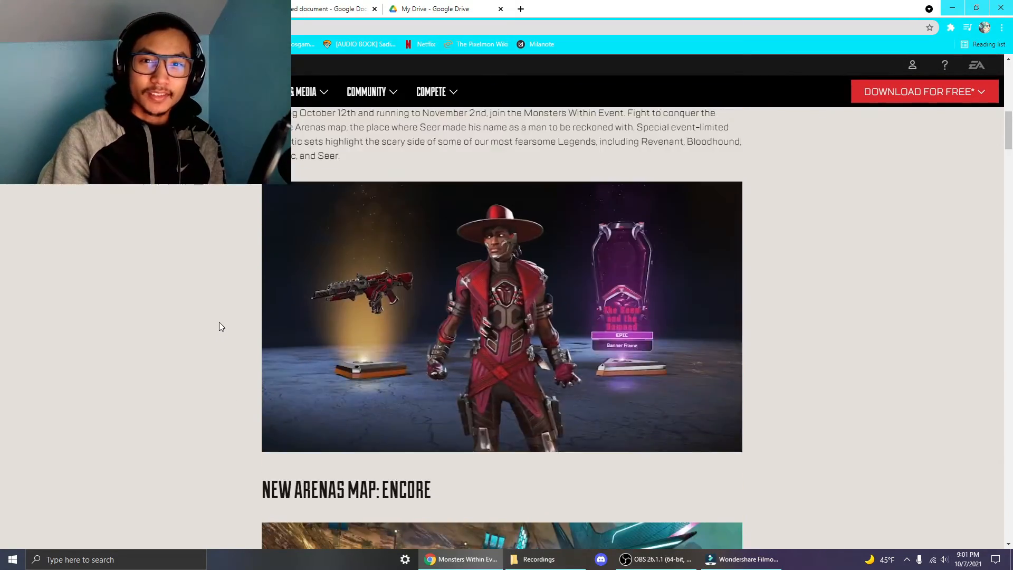
pyautogui.scroll(3)
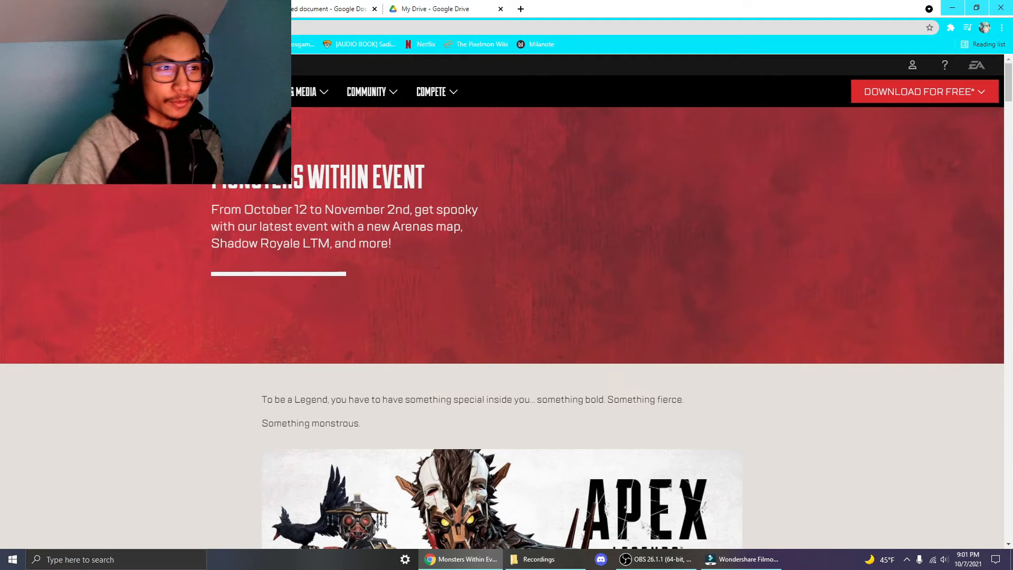
pyautogui.moveTo(708, 434)
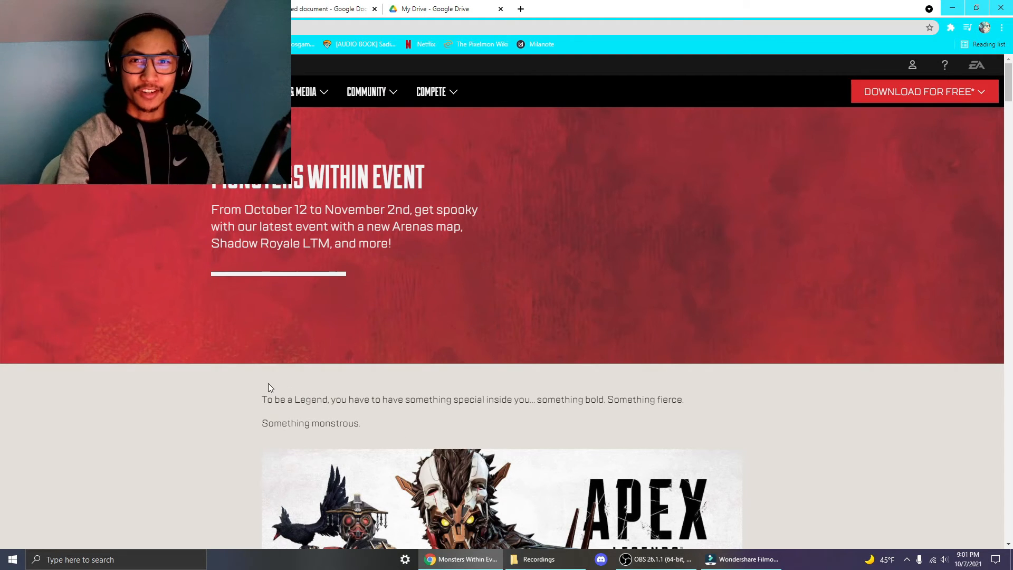
pyautogui.moveTo(654, 559)
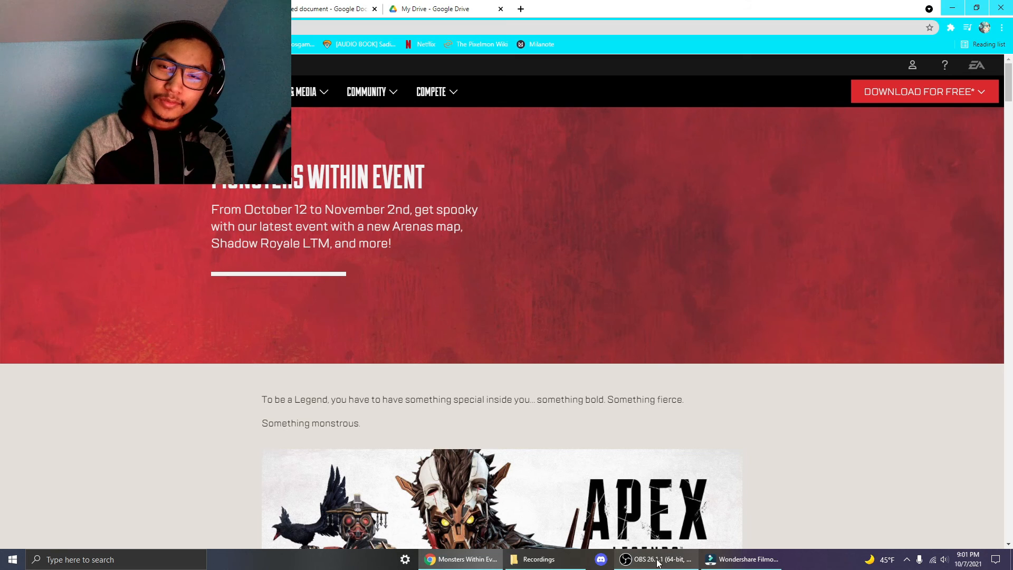
pyautogui.moveTo(656, 559)
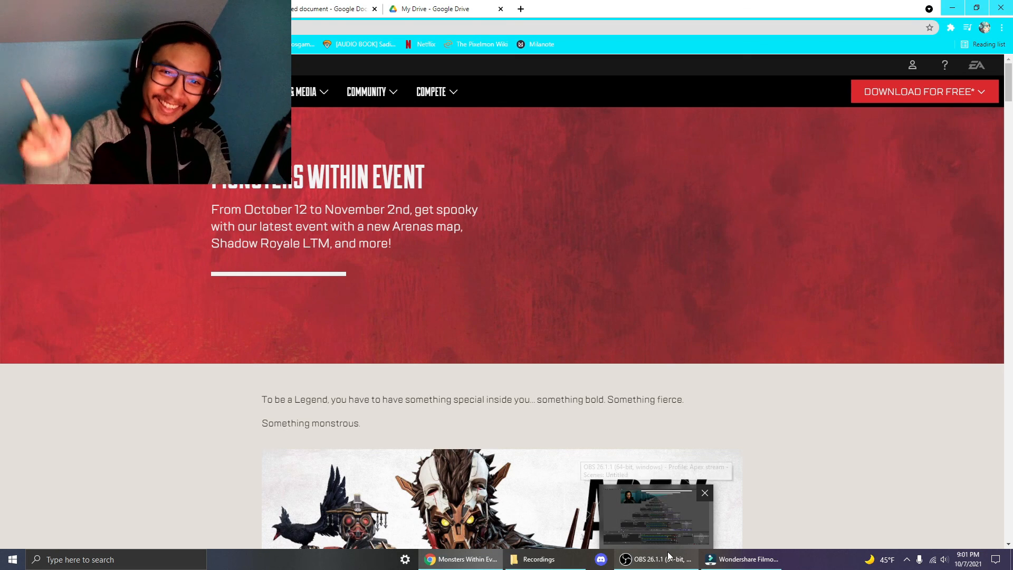